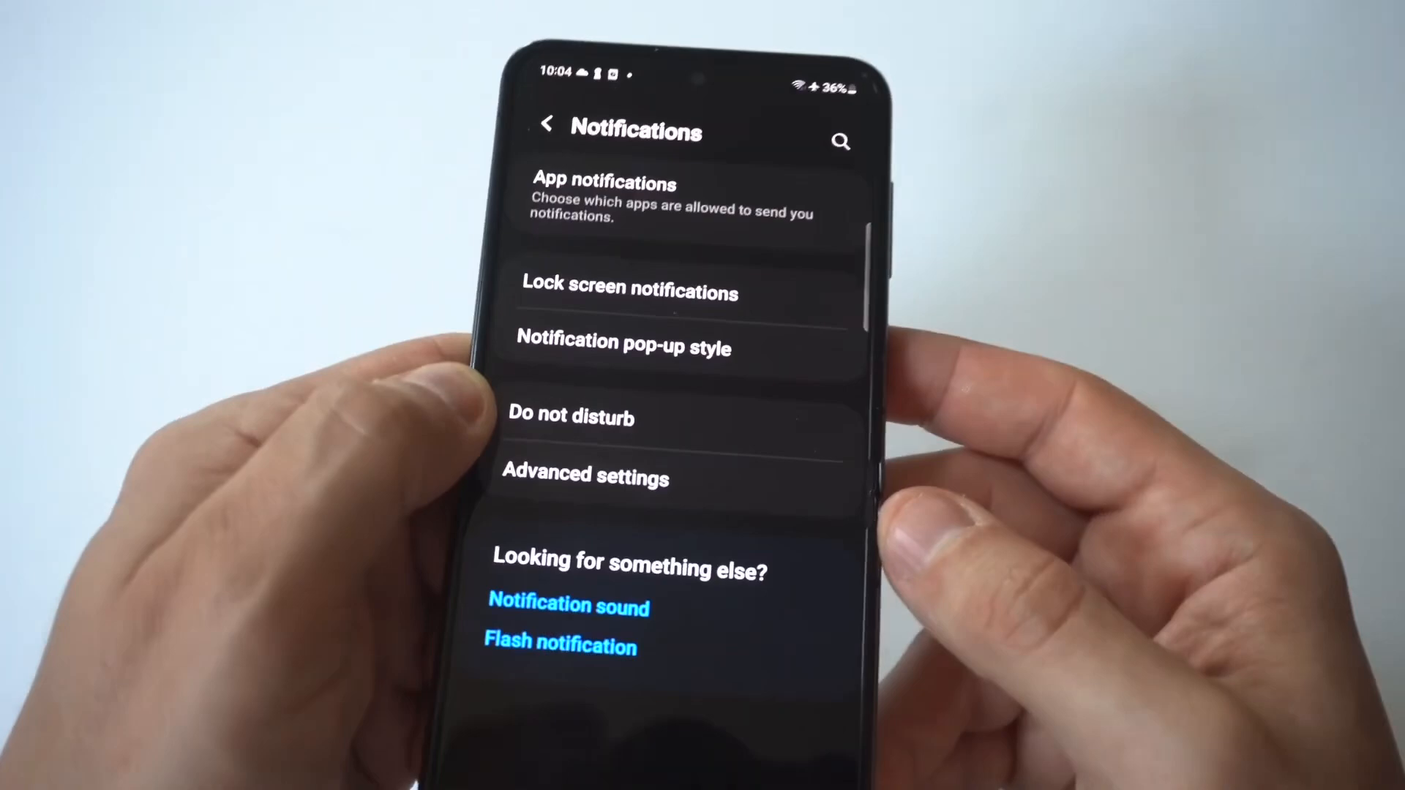
# Show the per-app notification list with both Messages apps switched on.
pyautogui.click(600, 184)
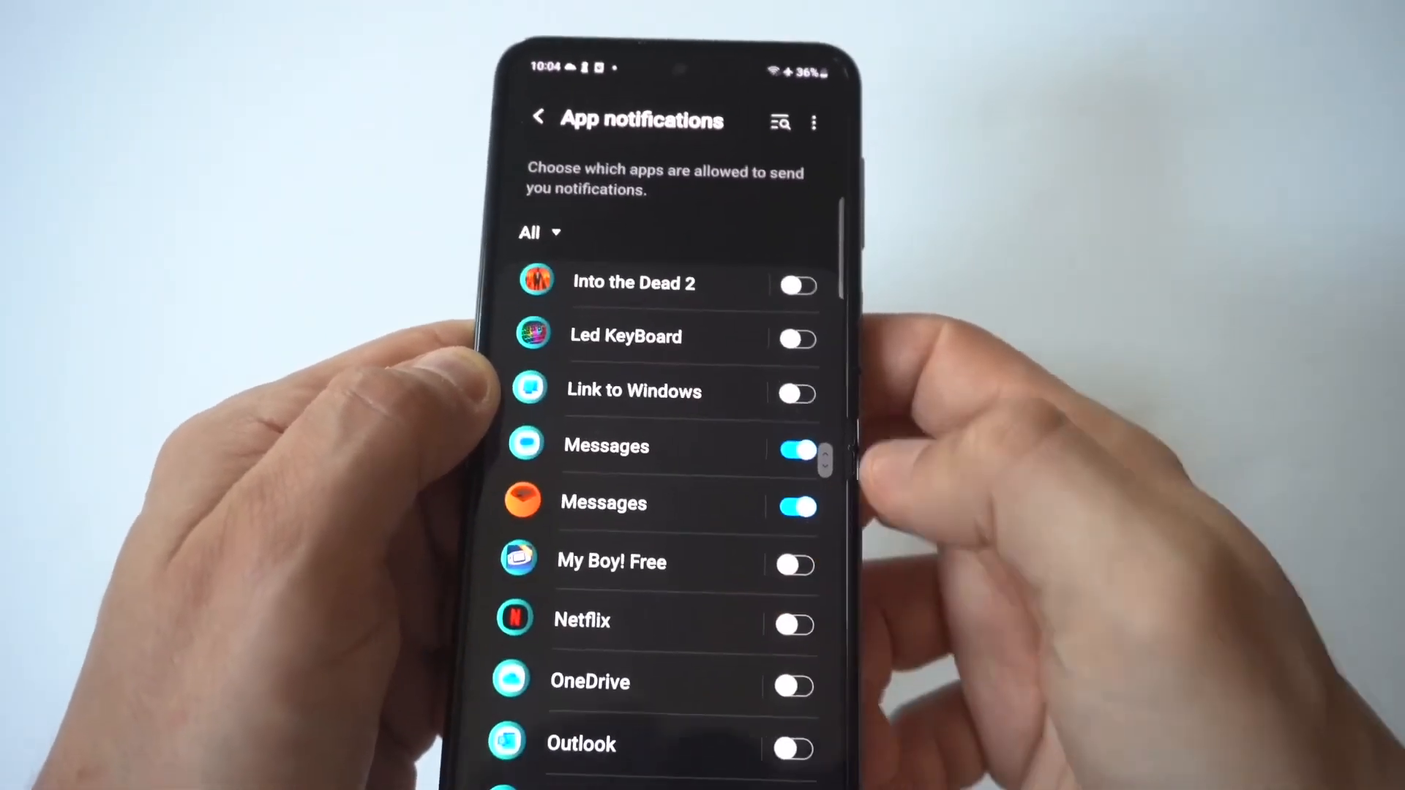
pyautogui.scroll(-3)
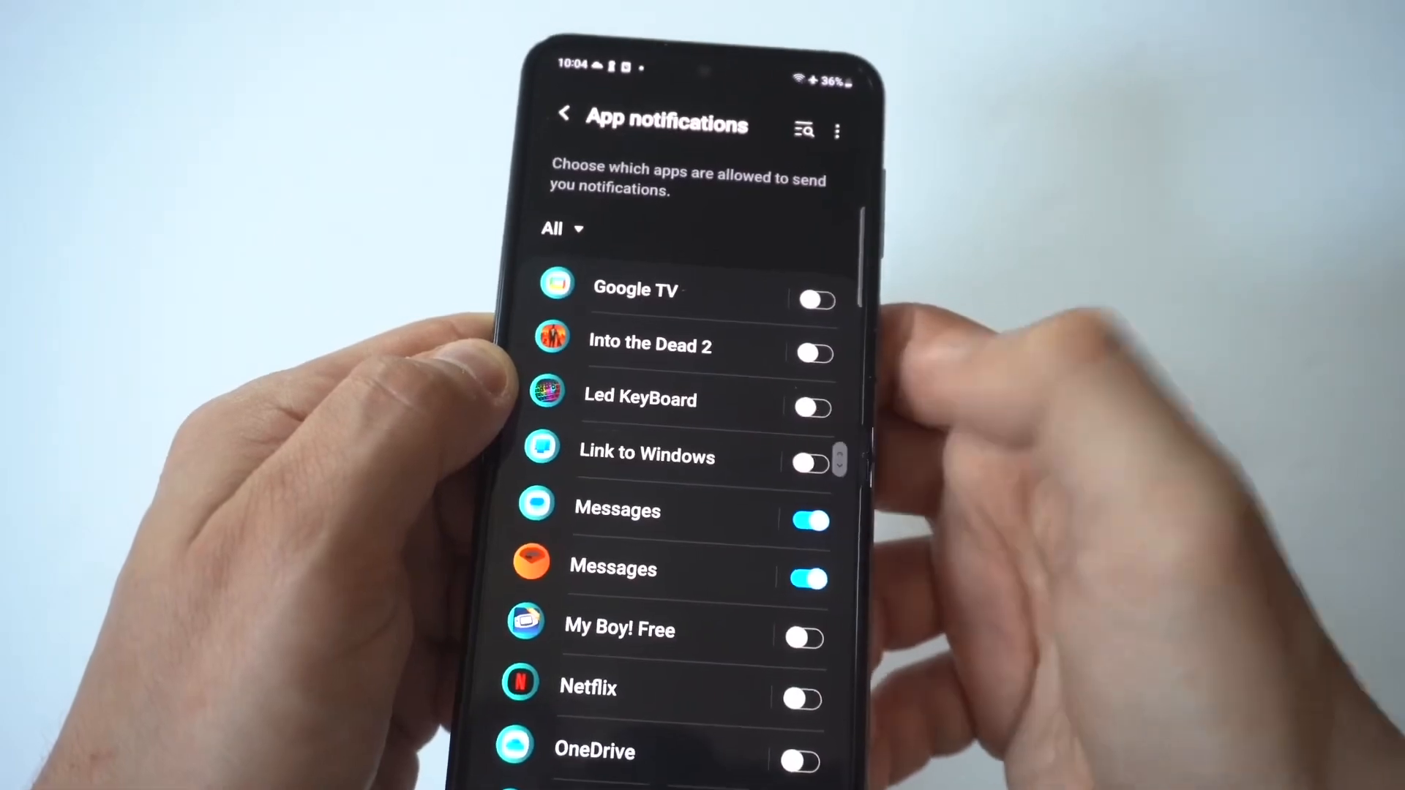
# Return from Notifications to the main Settings list and scroll to Apps.
pyautogui.click(565, 123)
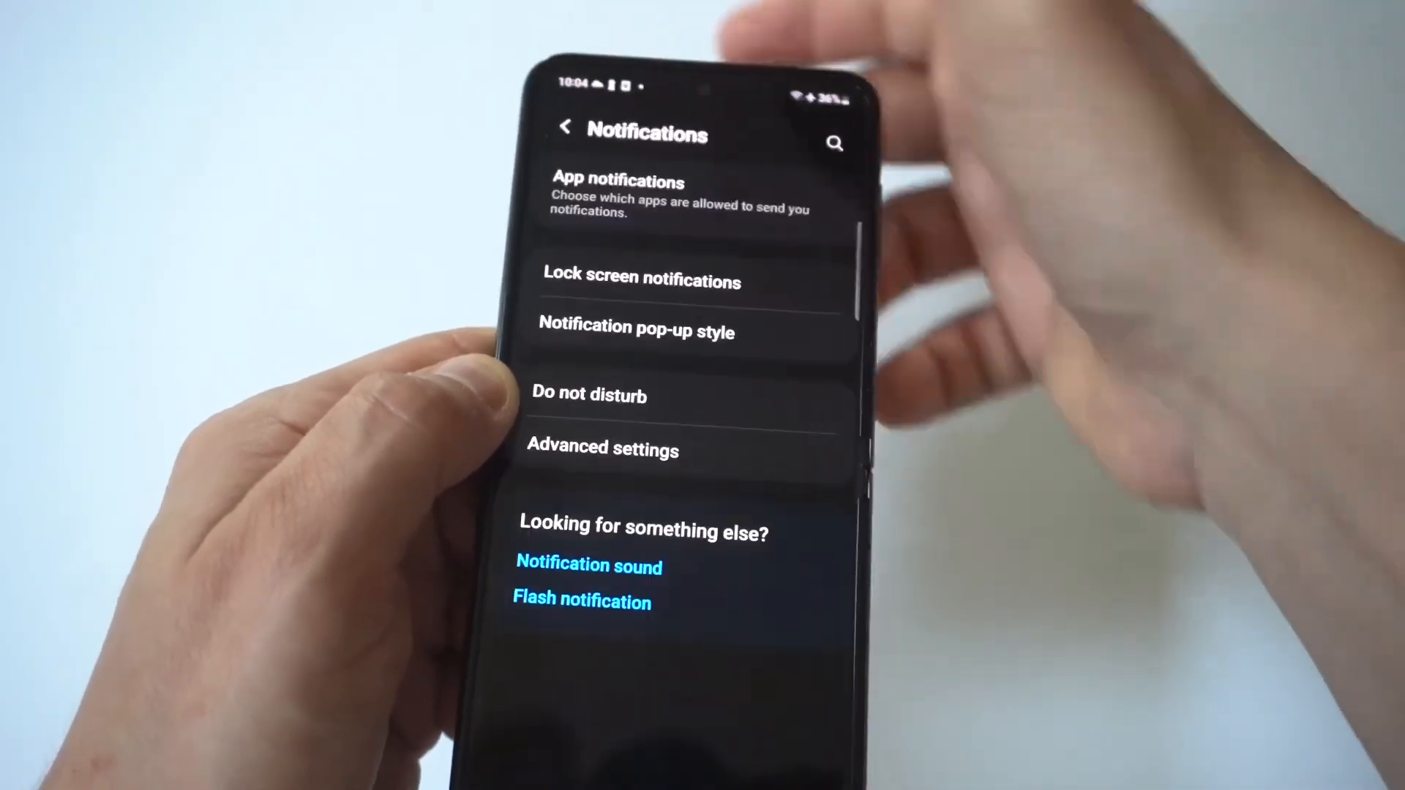
pyautogui.click(641, 282)
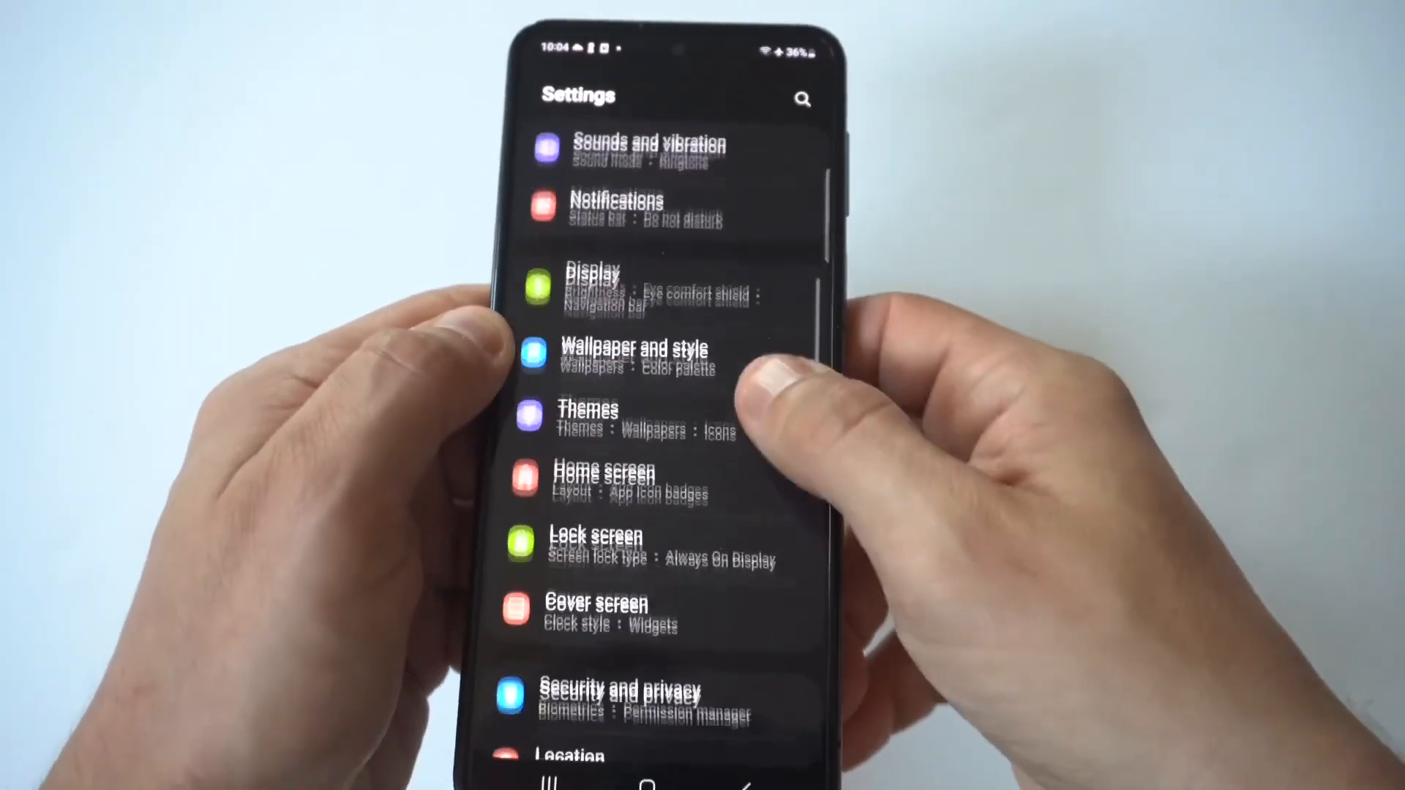
pyautogui.scroll(-3)
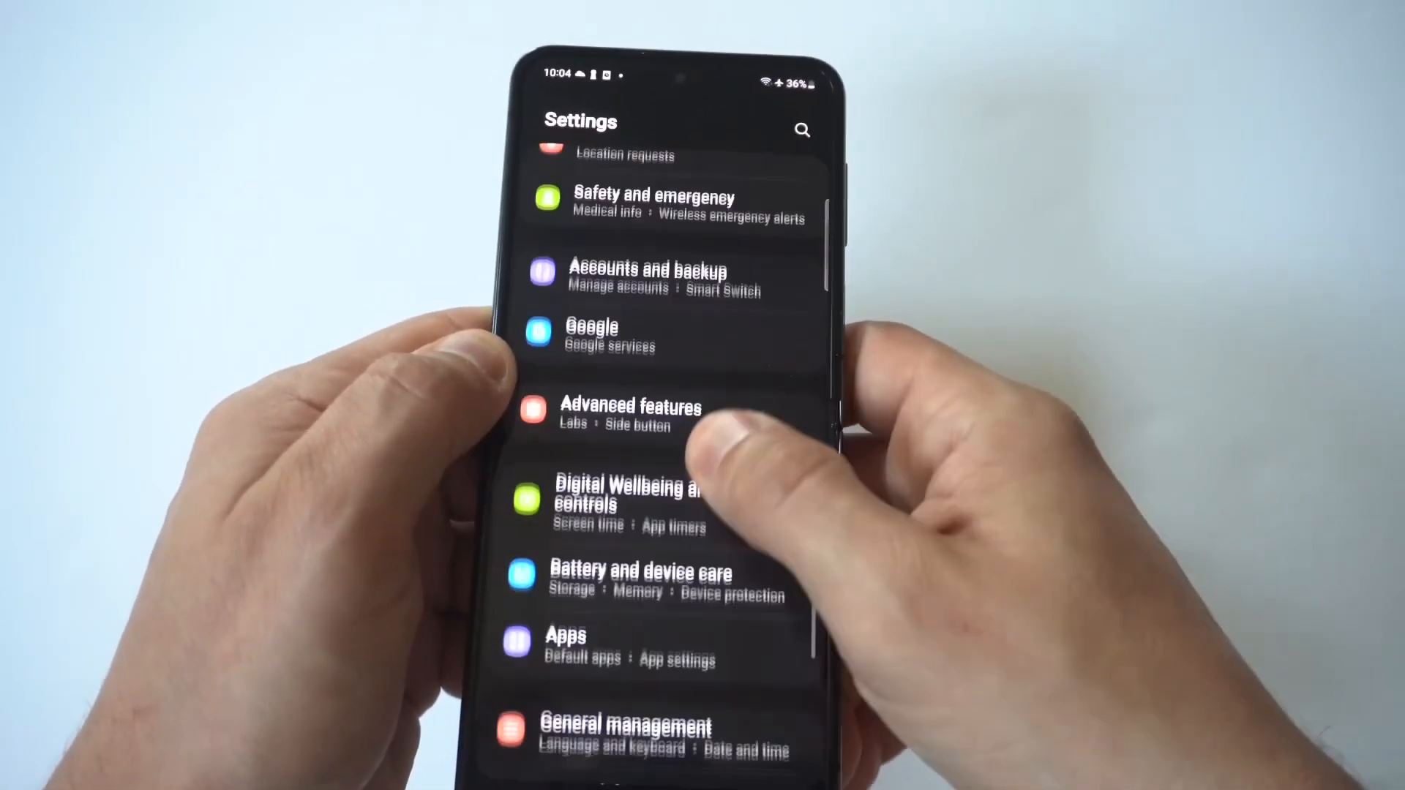
# Show the installed apps list and scroll down toward Messages.
pyautogui.click(562, 650)
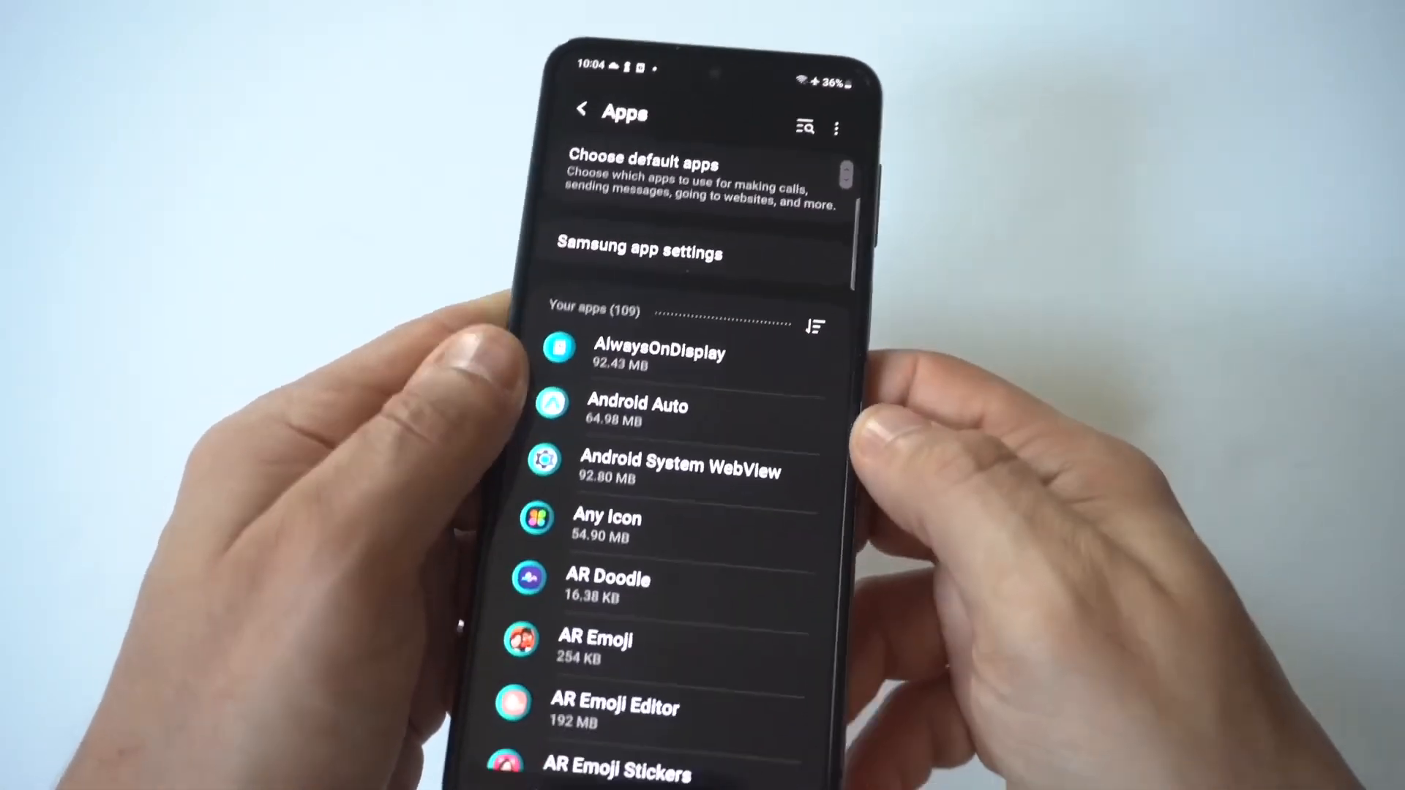
pyautogui.scroll(-3)
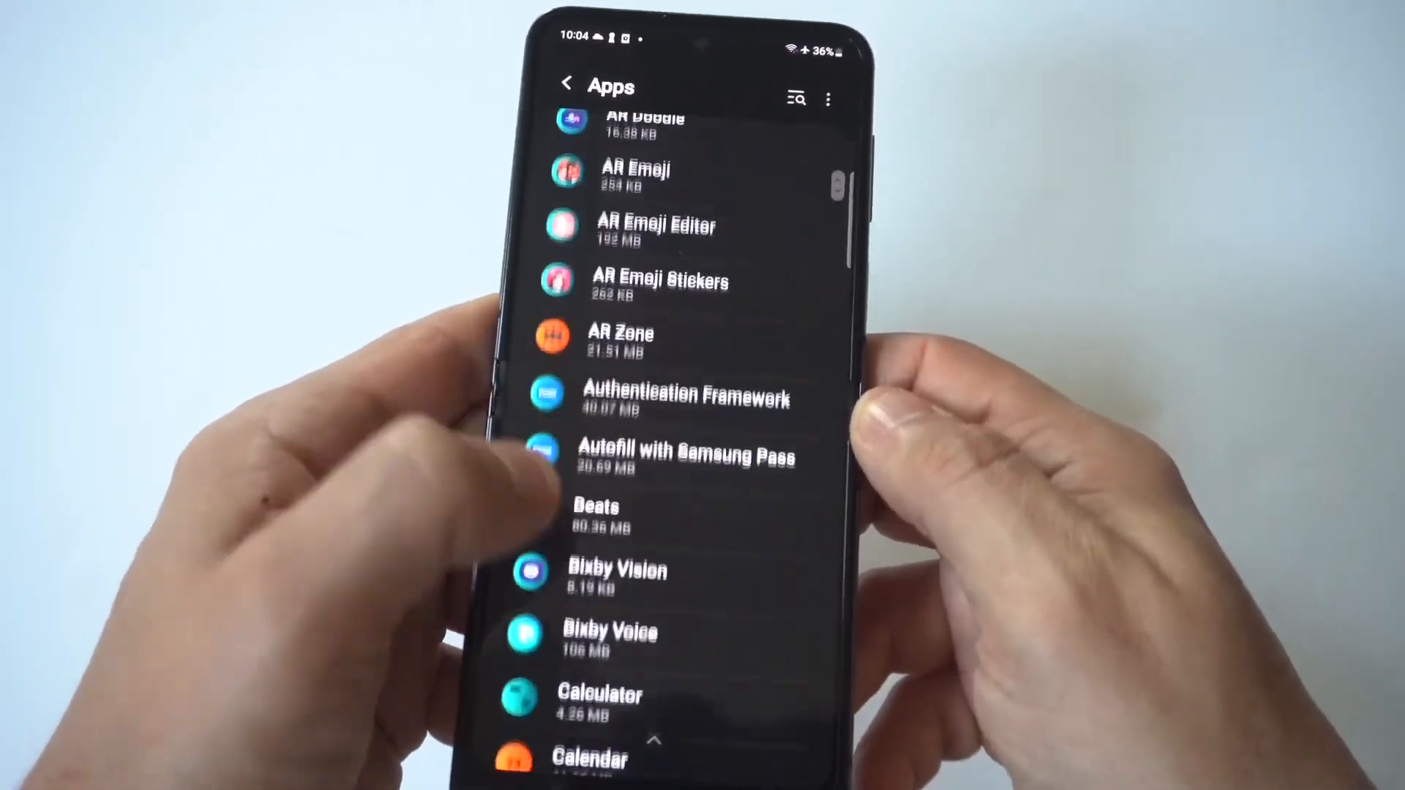
pyautogui.scroll(-3)
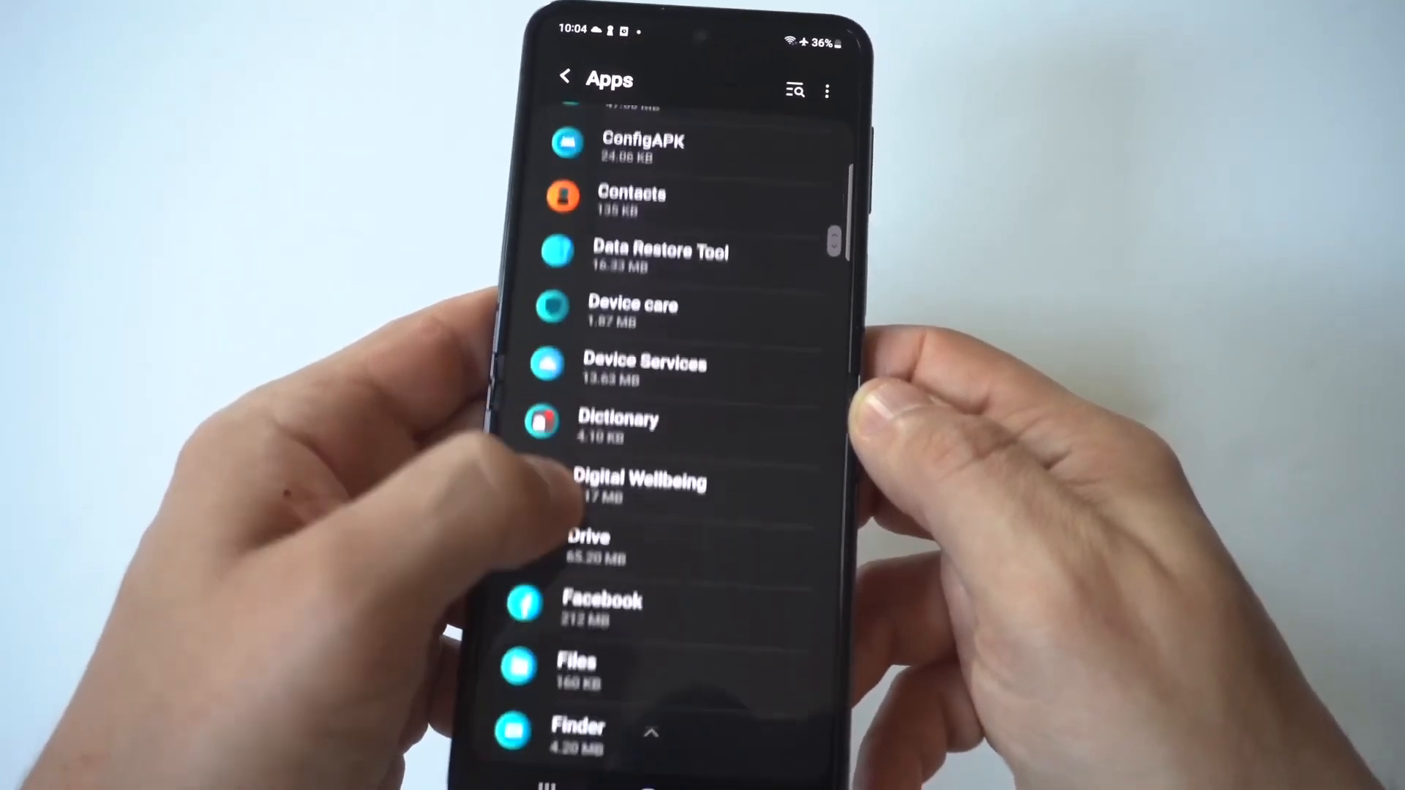
pyautogui.scroll(-3)
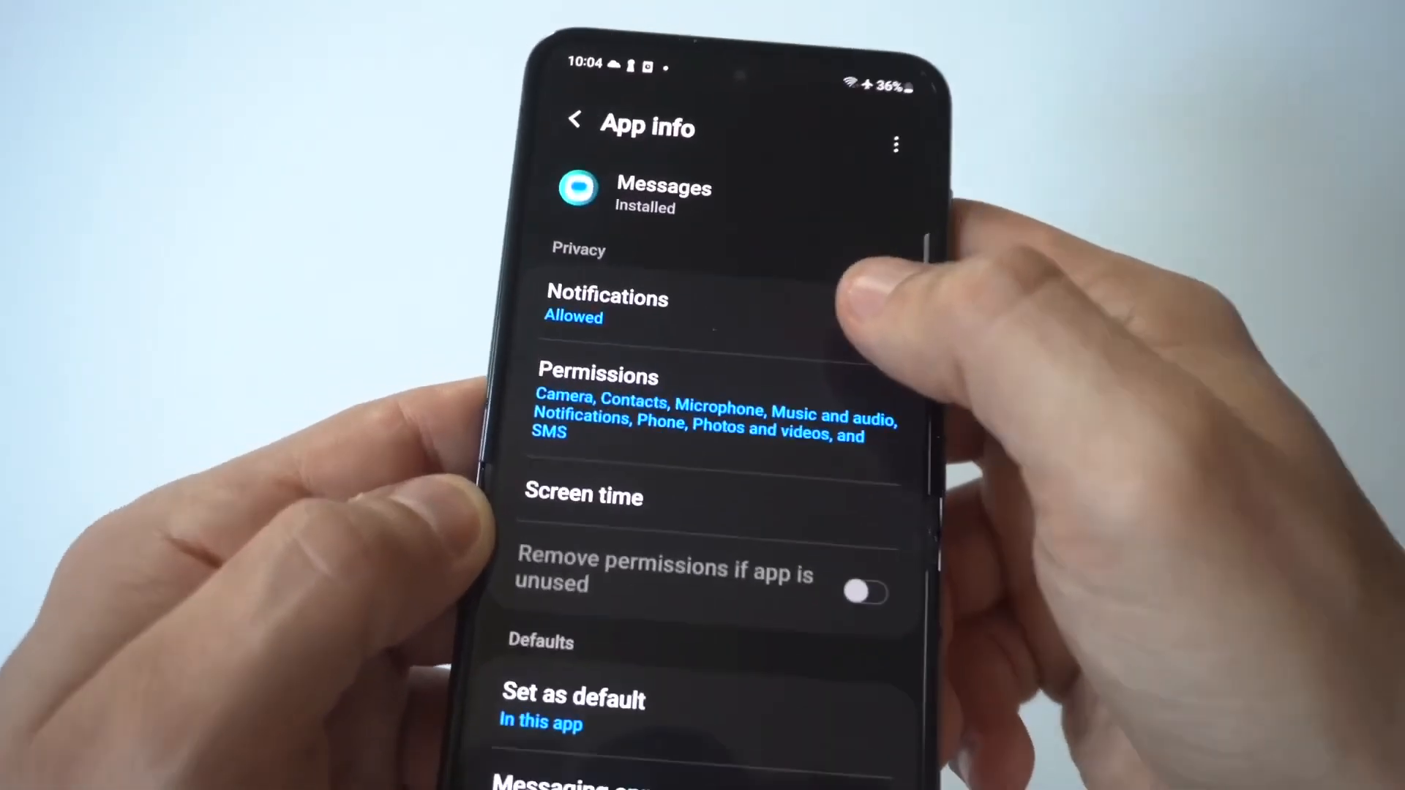
# Show Messages' notification options with sound, vibration, lock screen, badge and pop-up allowed.
pyautogui.click(606, 305)
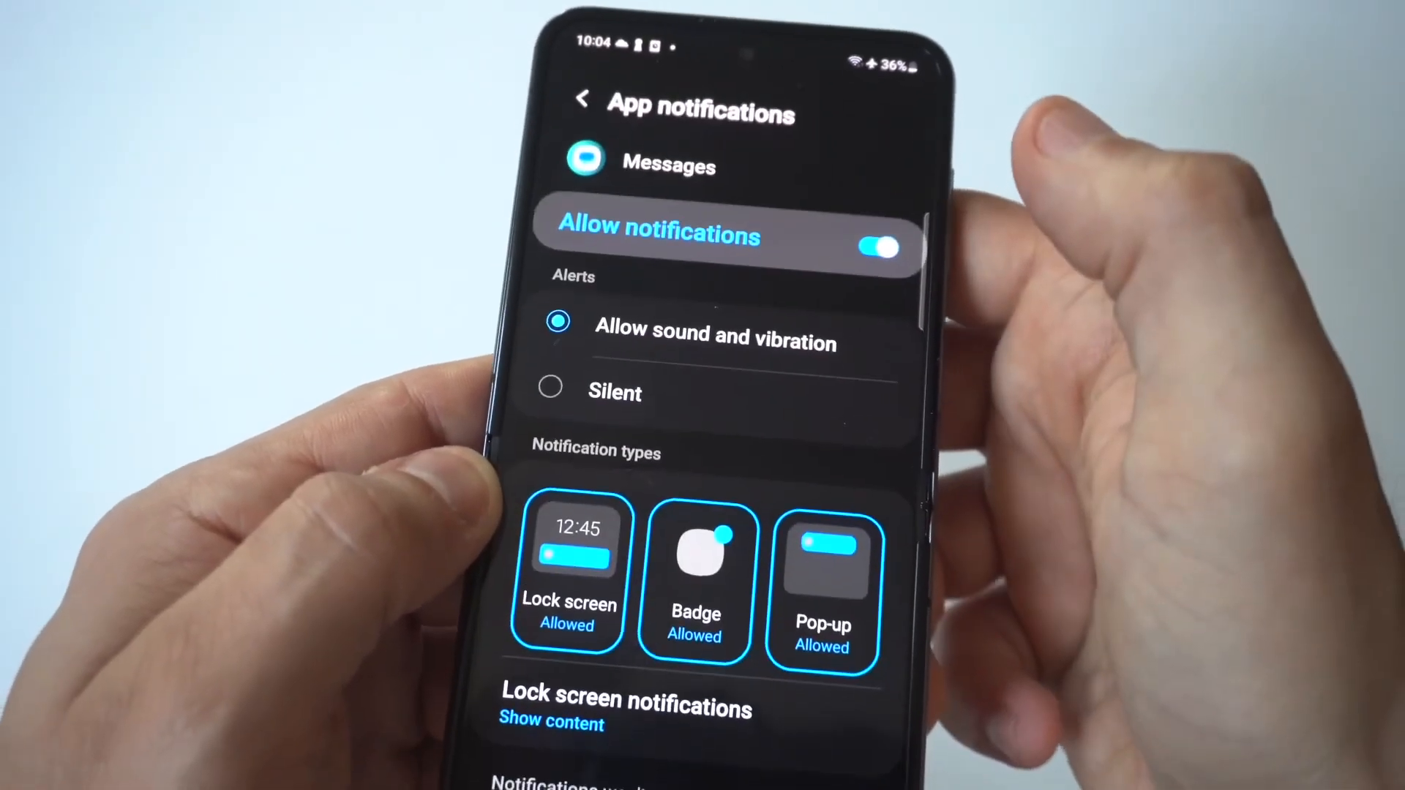